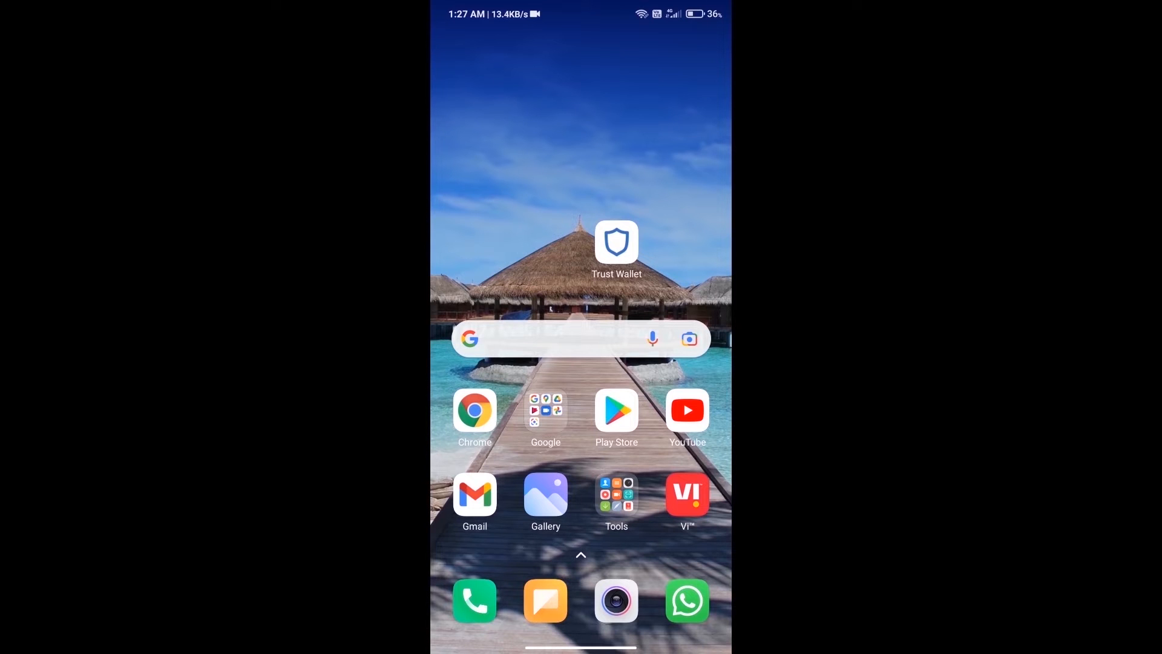
Step: Launch Trust Wallet, search 'eth' under Buy, try a $50 ETH amount, then return to the wallet overview
click(615, 242)
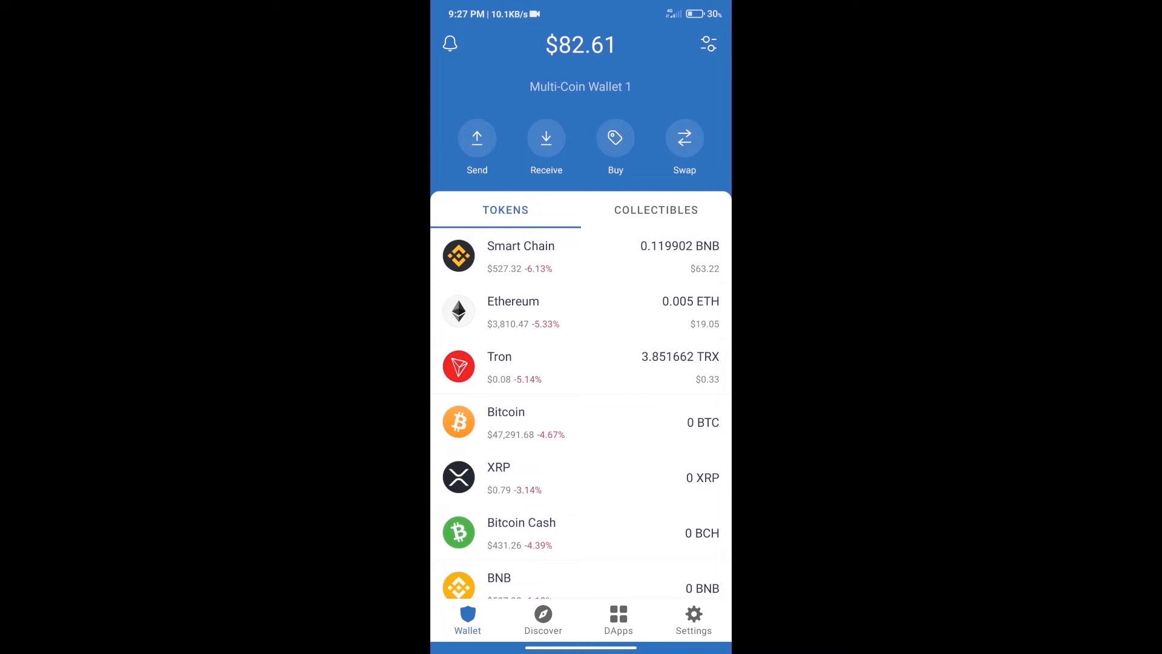
click(614, 138)
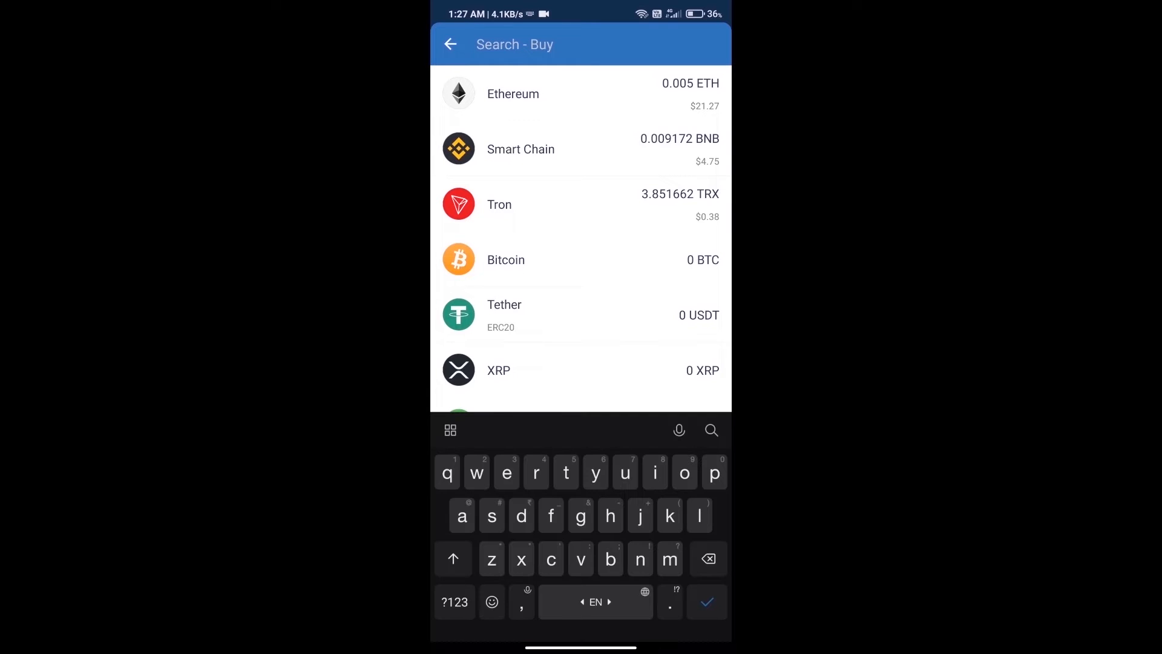
text(eth)
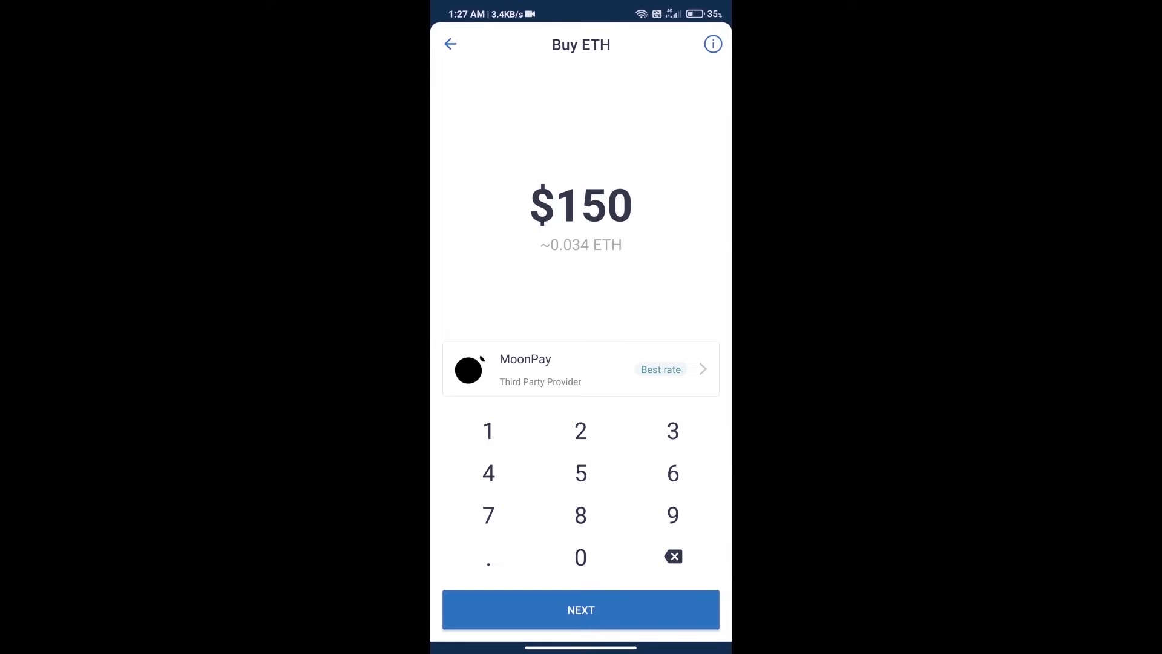
click(579, 557)
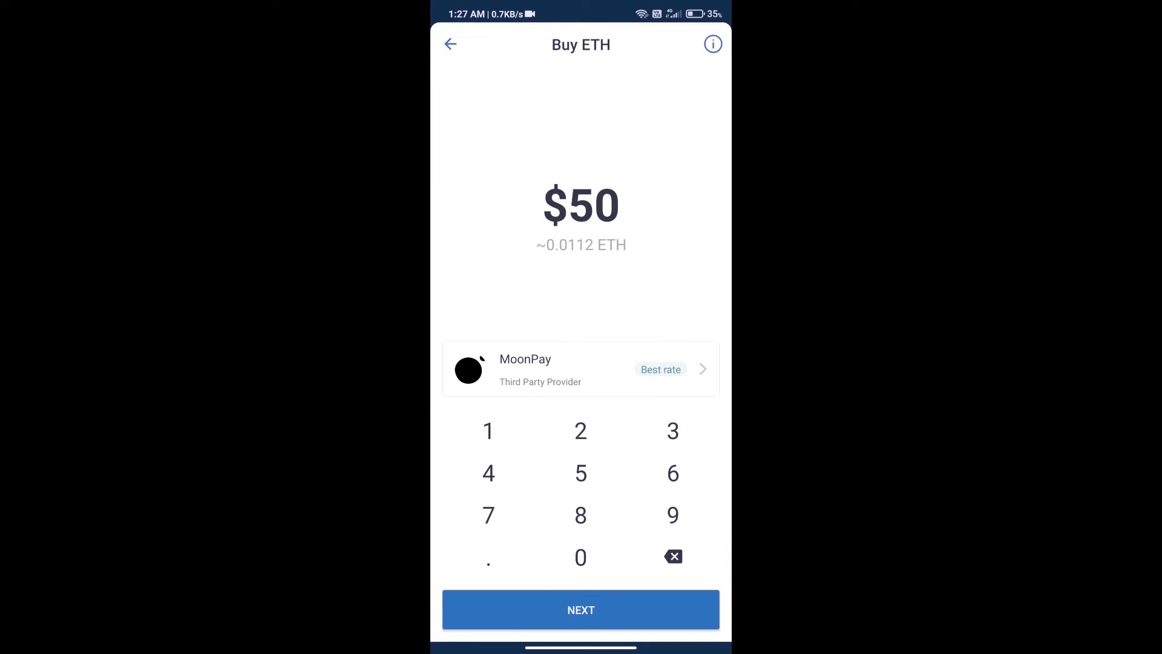
click(450, 45)
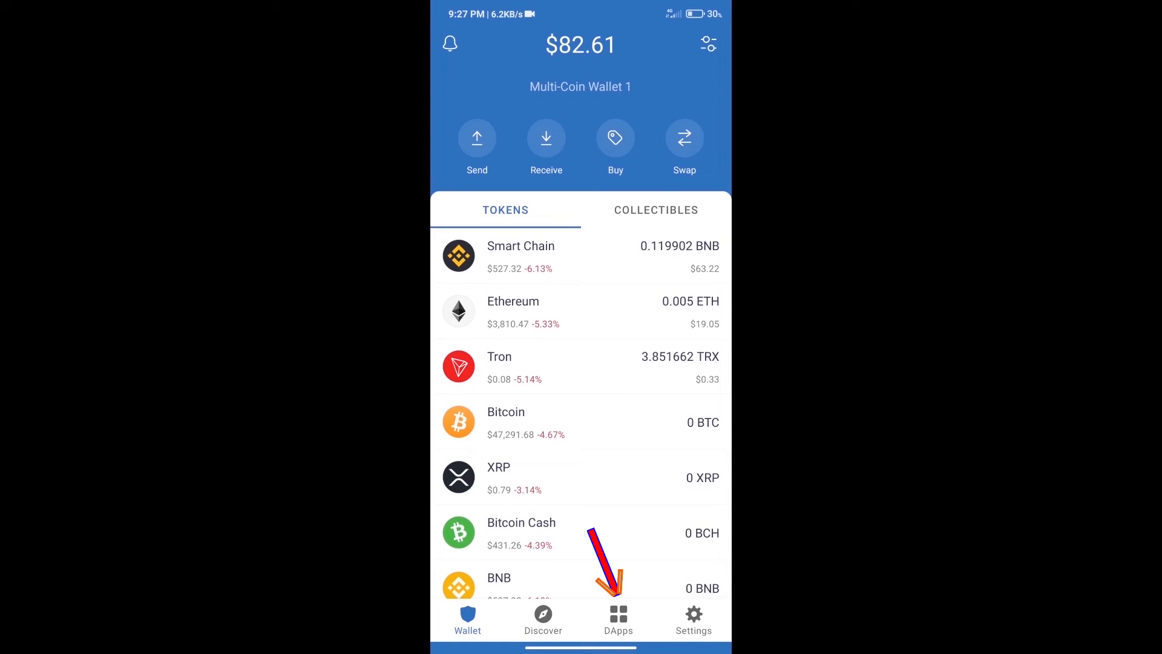
Step: Launch Uniswap Exchange from the Popular list in the DApps browser, with ETH to sell
click(619, 618)
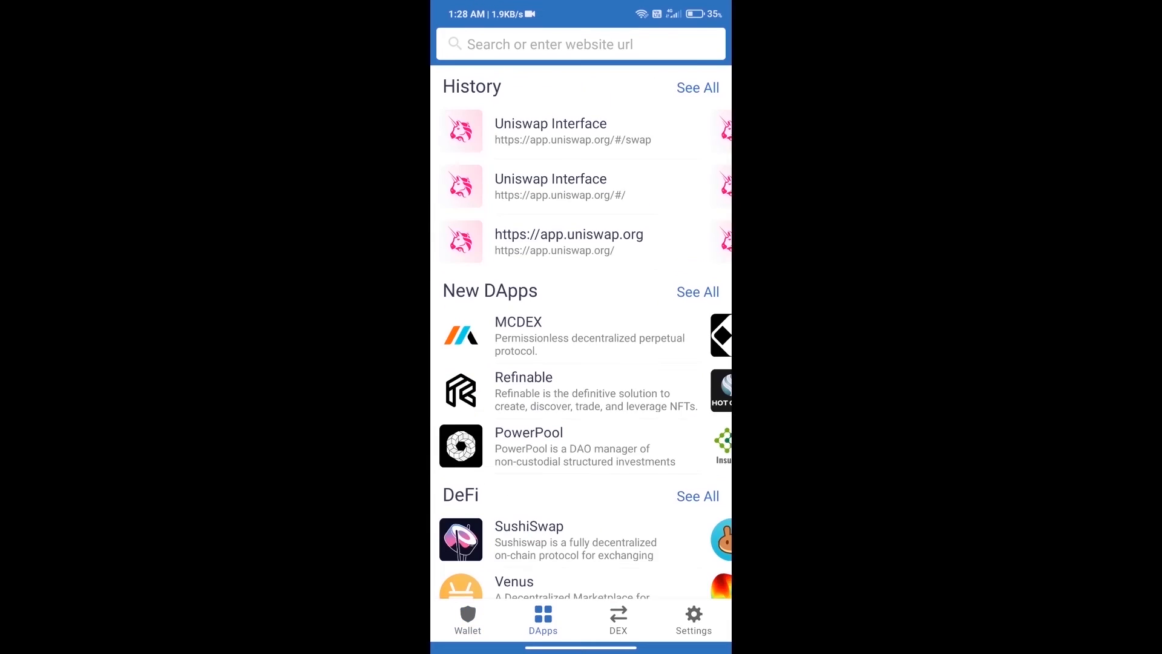
scroll(down, 3)
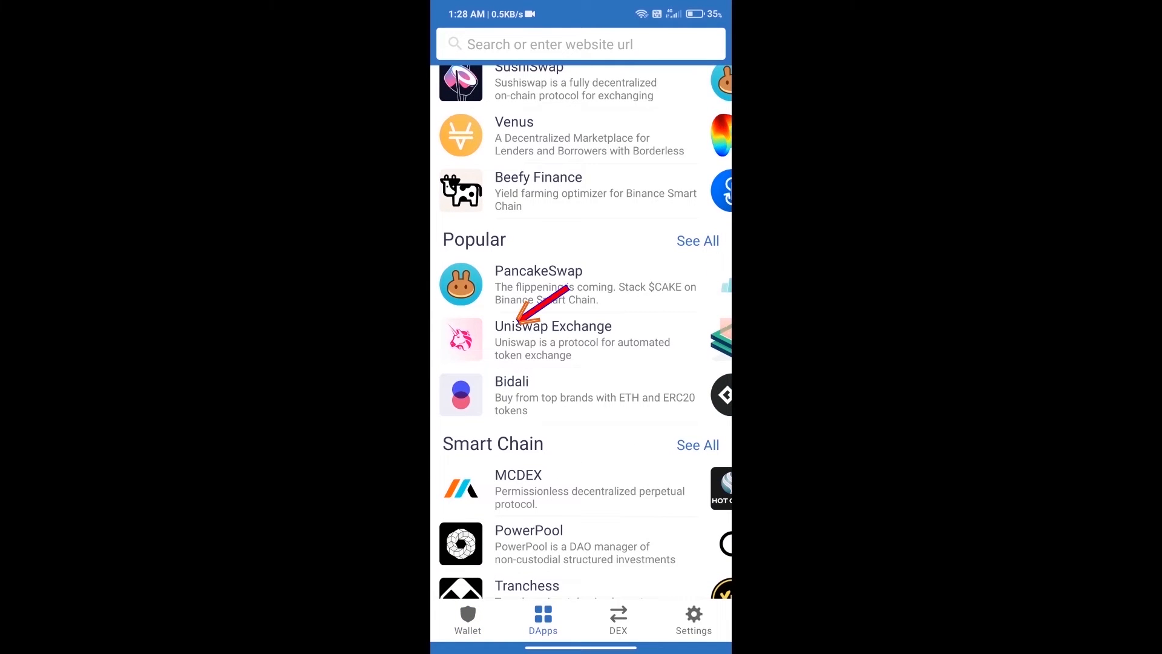
click(552, 326)
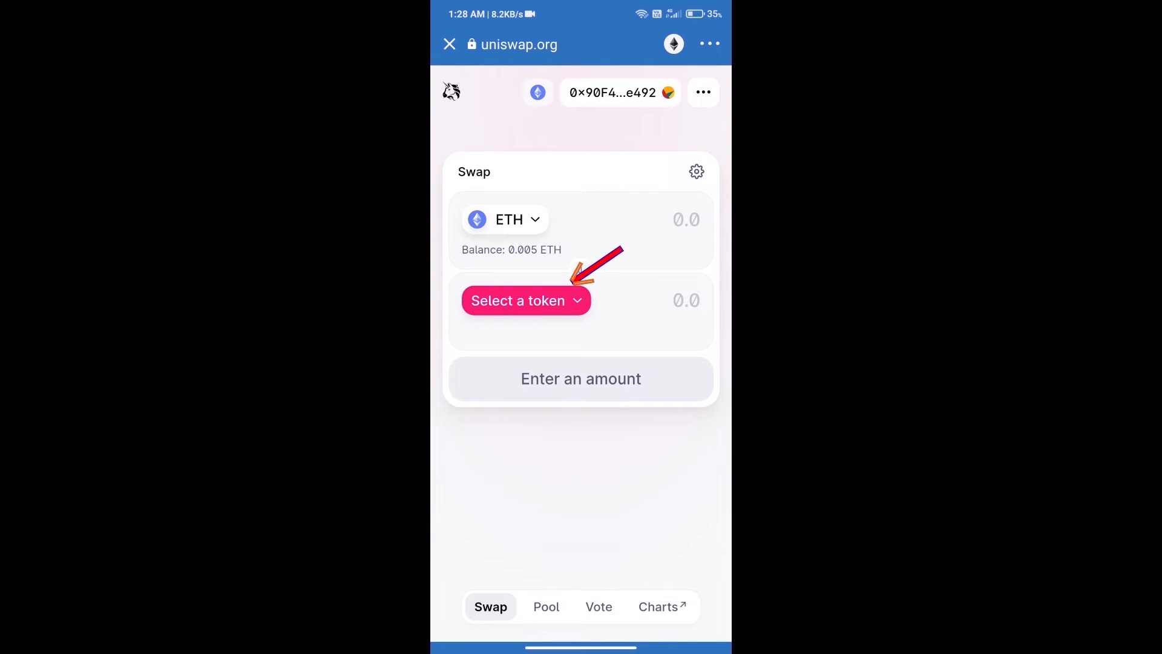
Step: Begin choosing the receive token and copy Chronoly's Ethereum contract address from CoinMarketCap
click(524, 301)
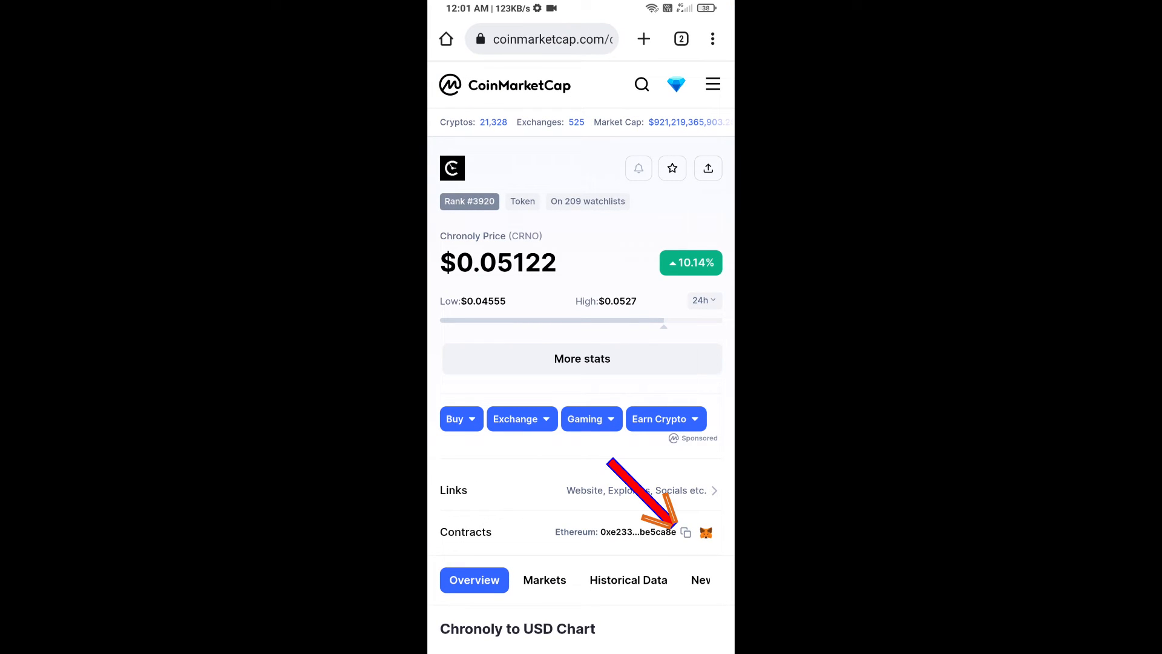
click(685, 531)
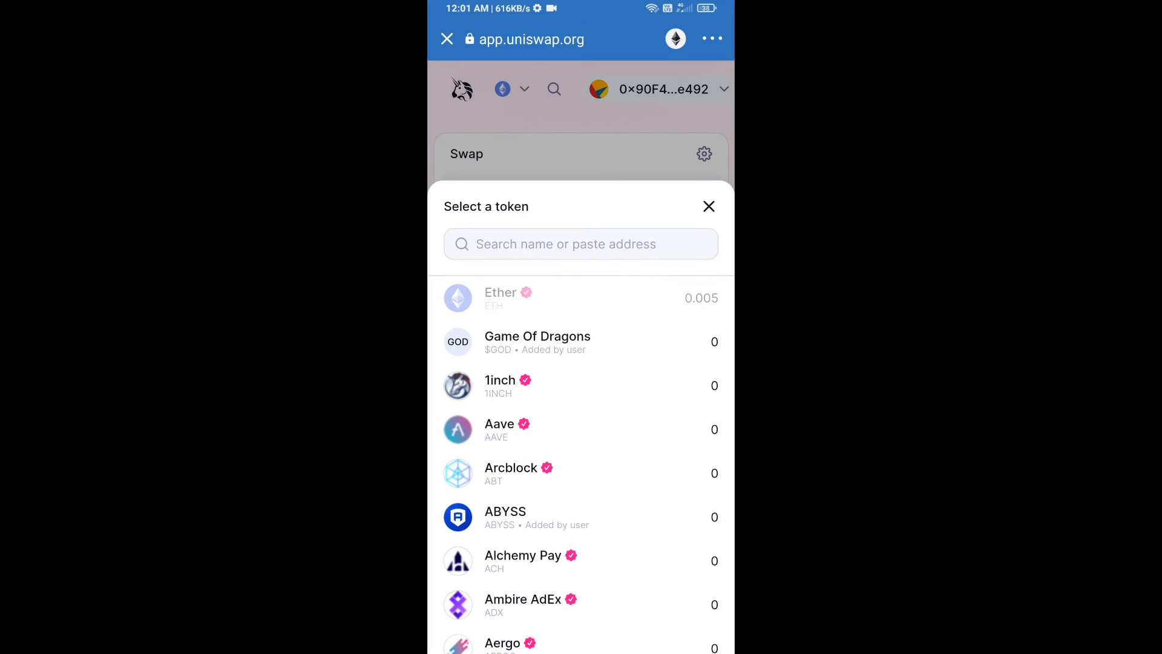
Step: Find Chronoly by its pasted contract address and accept it as the receive token despite the warning
text(67654E0CaB14cD32A169A41be5ca8E)
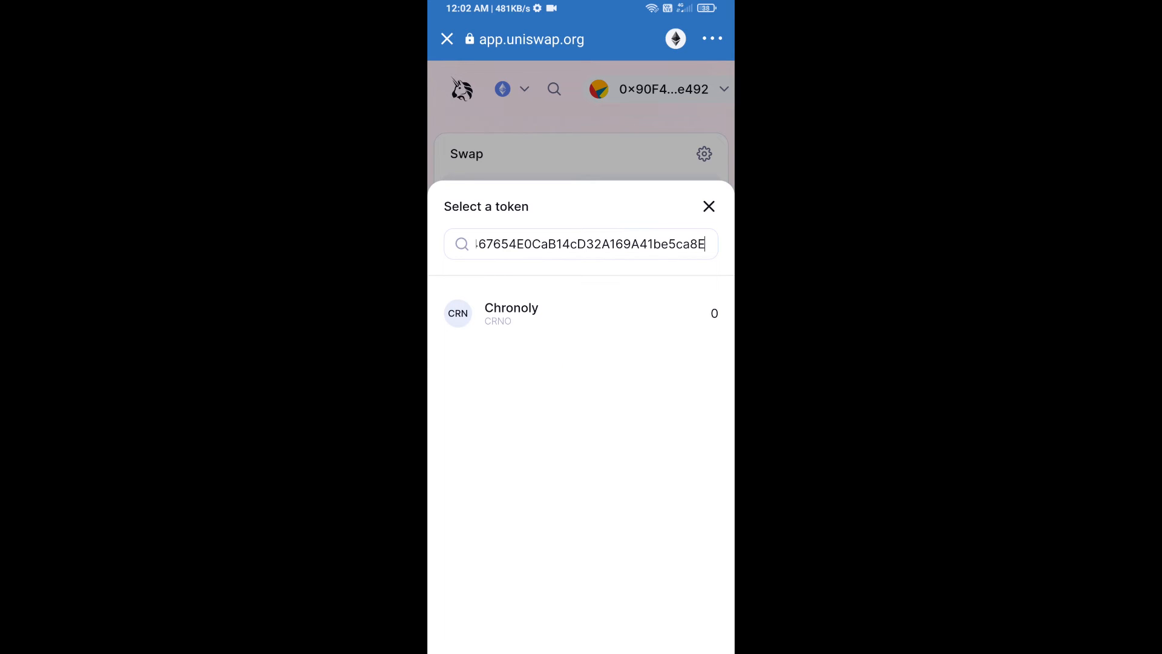
click(511, 312)
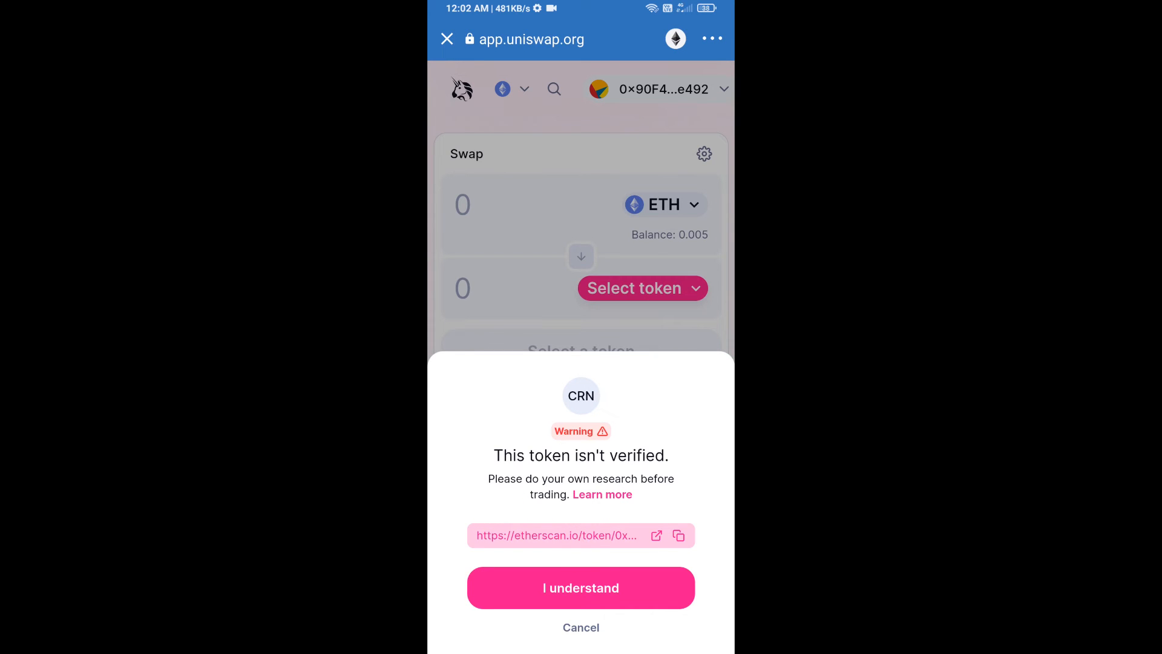
click(580, 589)
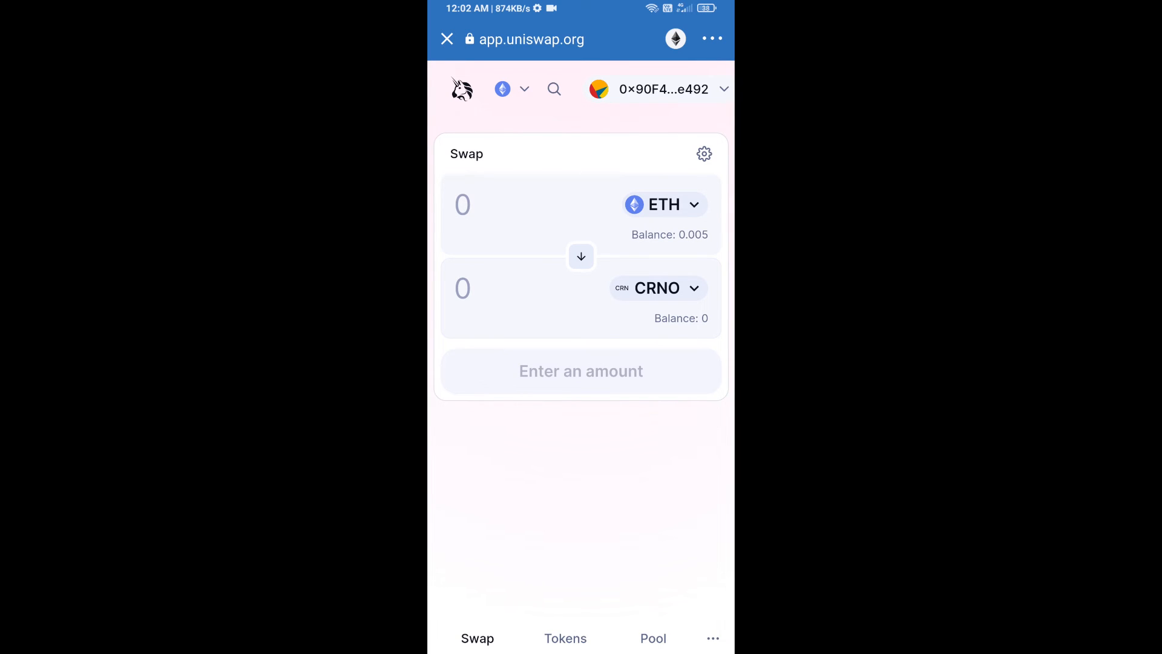
Step: Set the swap's slippage tolerance to 7% in Uniswap settings
click(702, 154)
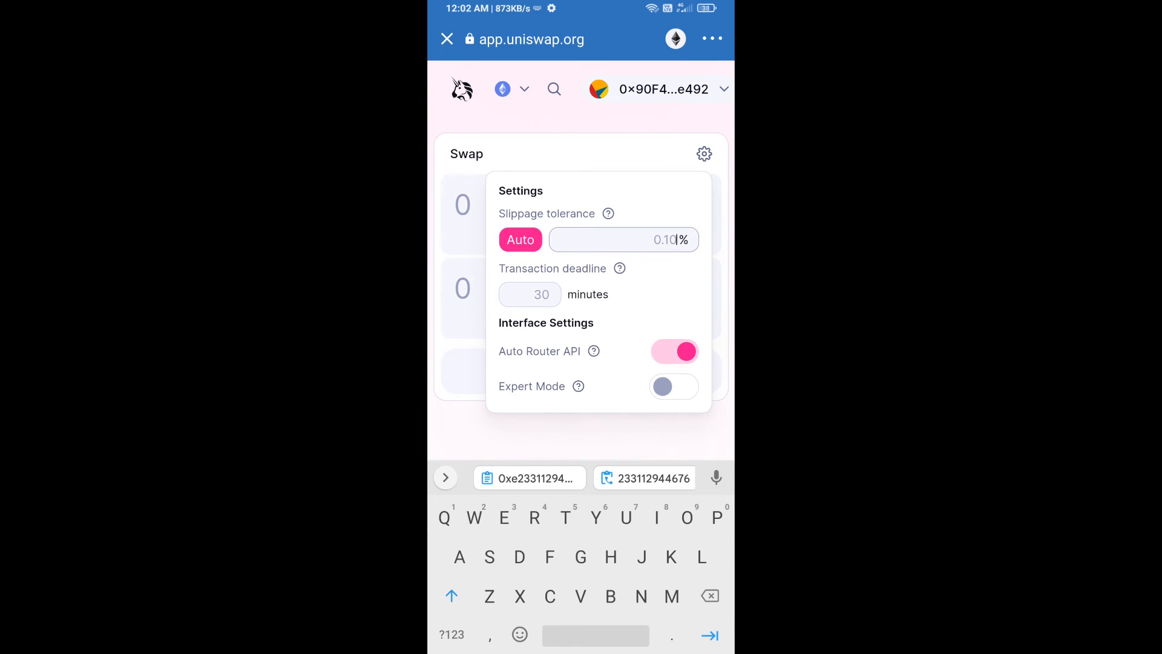
text(7)
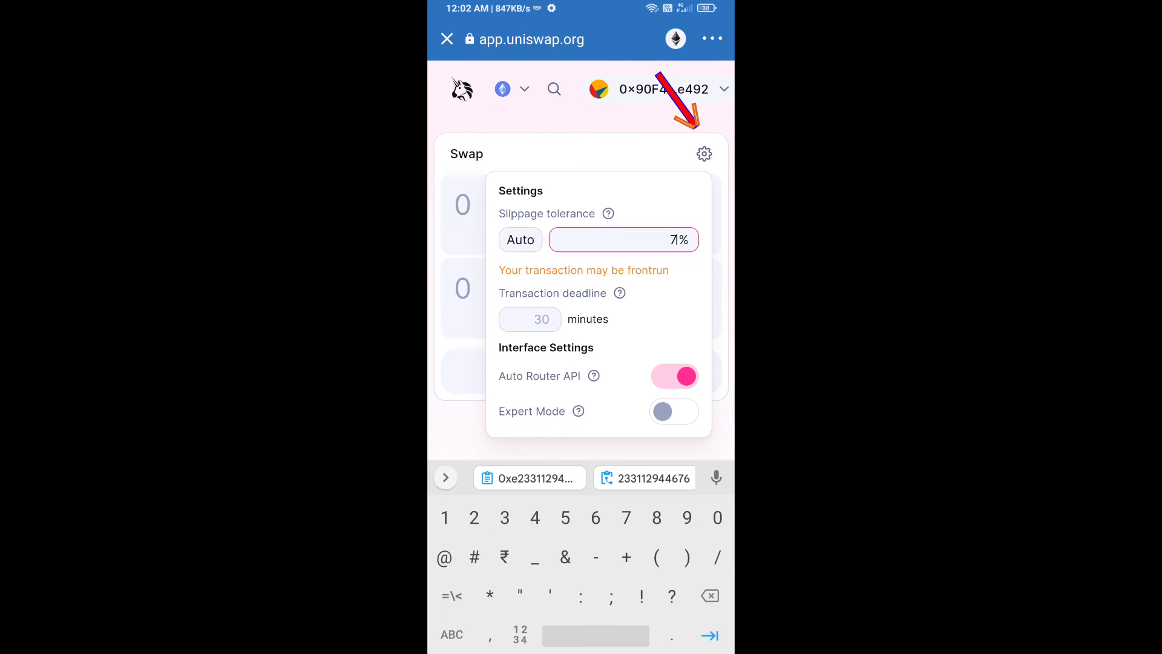
click(702, 153)
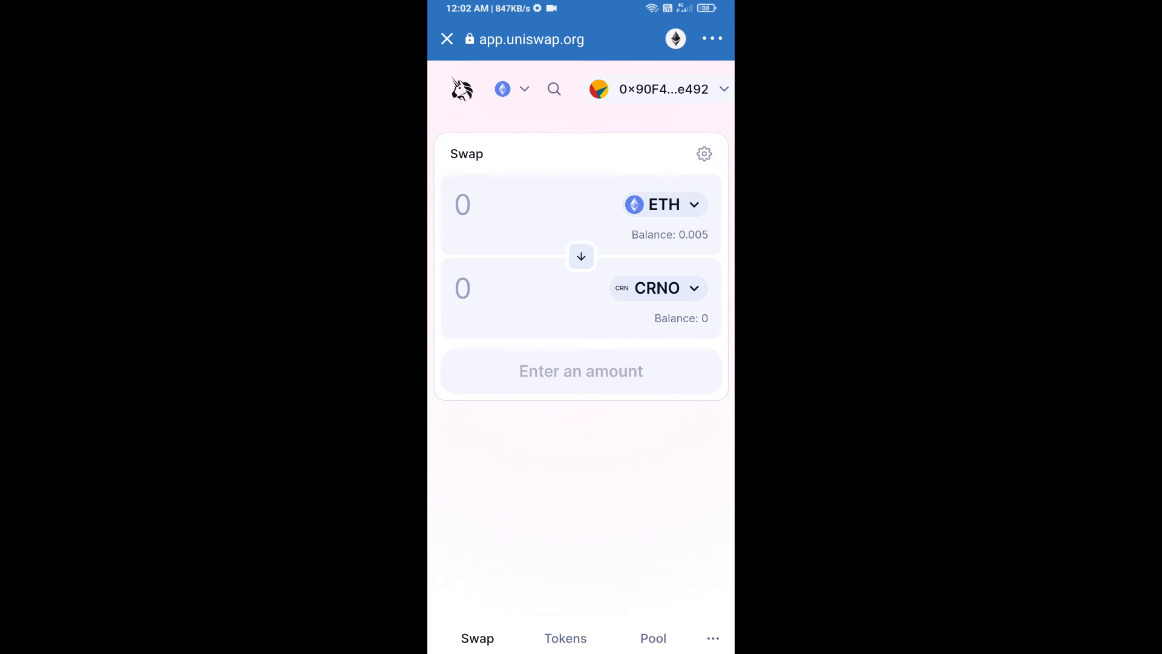
Step: Swap ETH for 0.005 CRNO and confirm, handing off to Trust Wallet's contract call
click(503, 205)
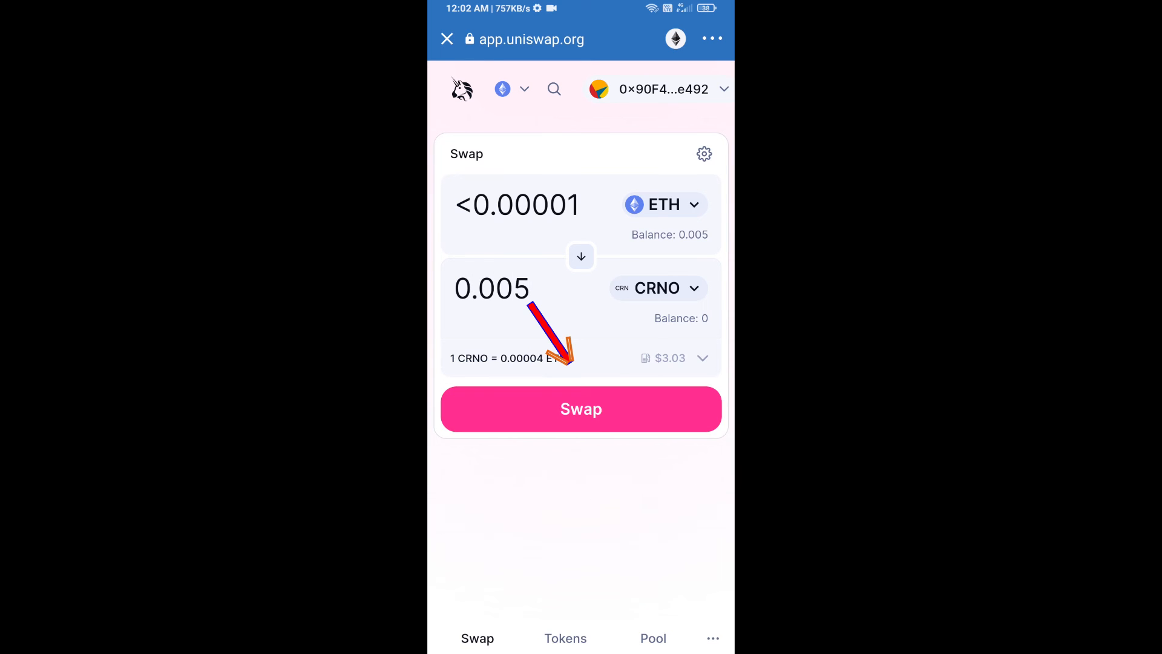
click(581, 408)
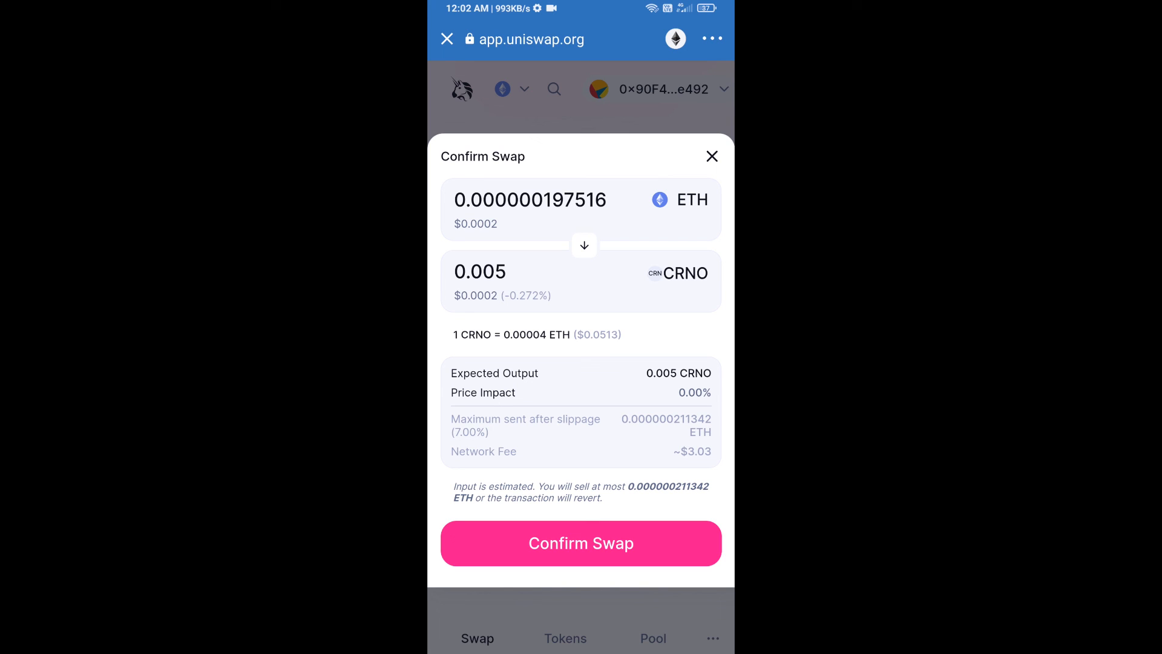
click(581, 542)
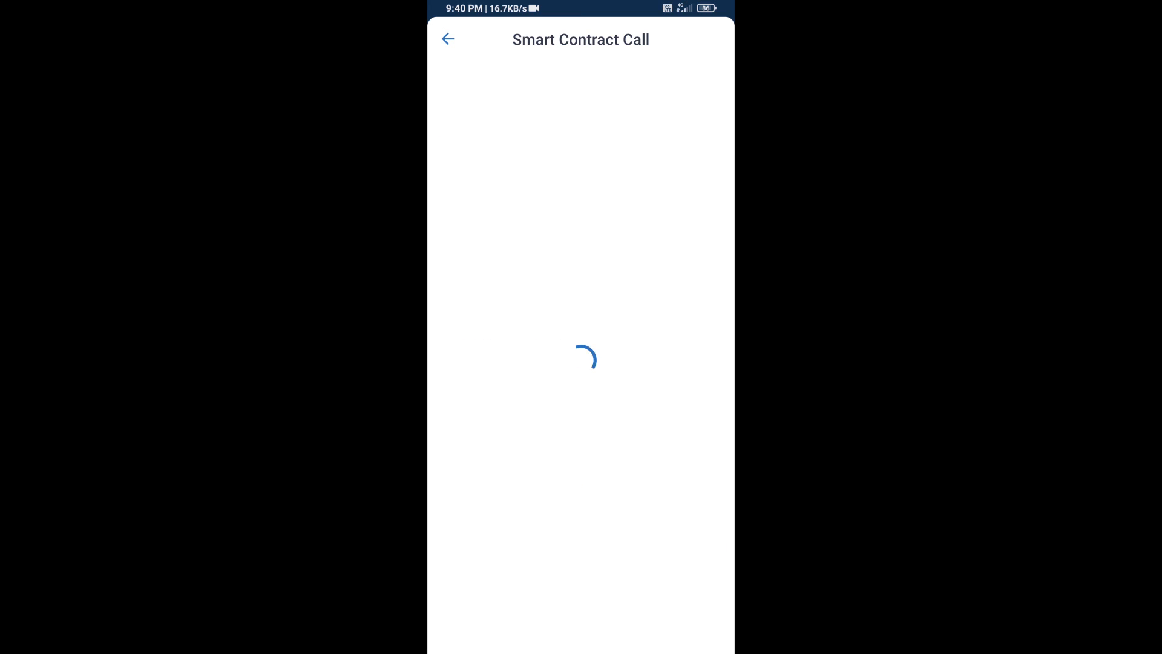